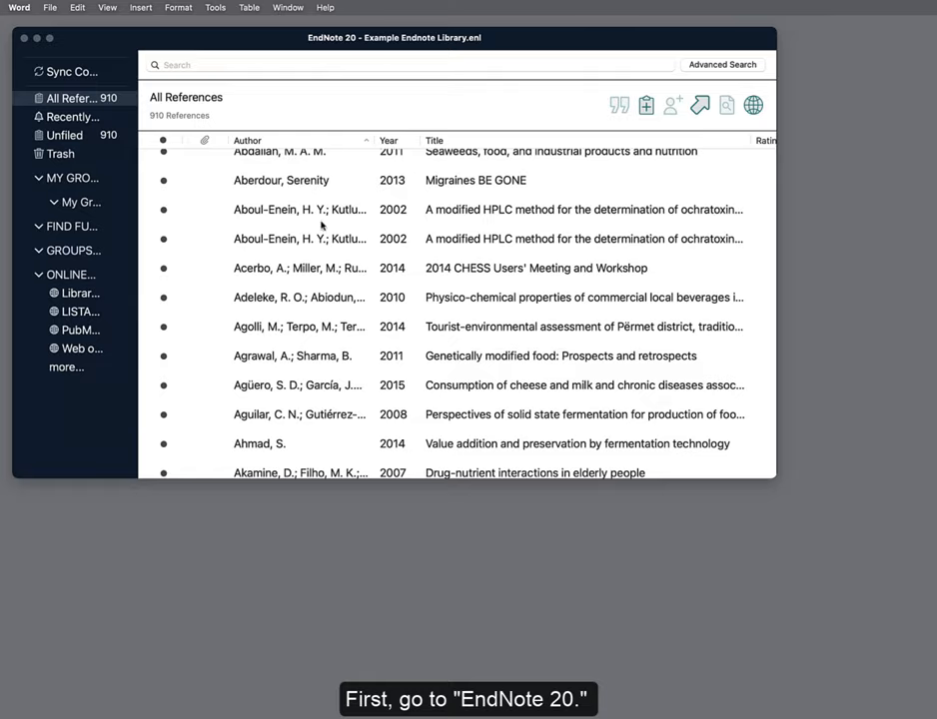
# Step: Enter the serialssolutions OpenURL path and U of T authentication URL in Find Full Text preferences and save
pyautogui.click(67, 15)
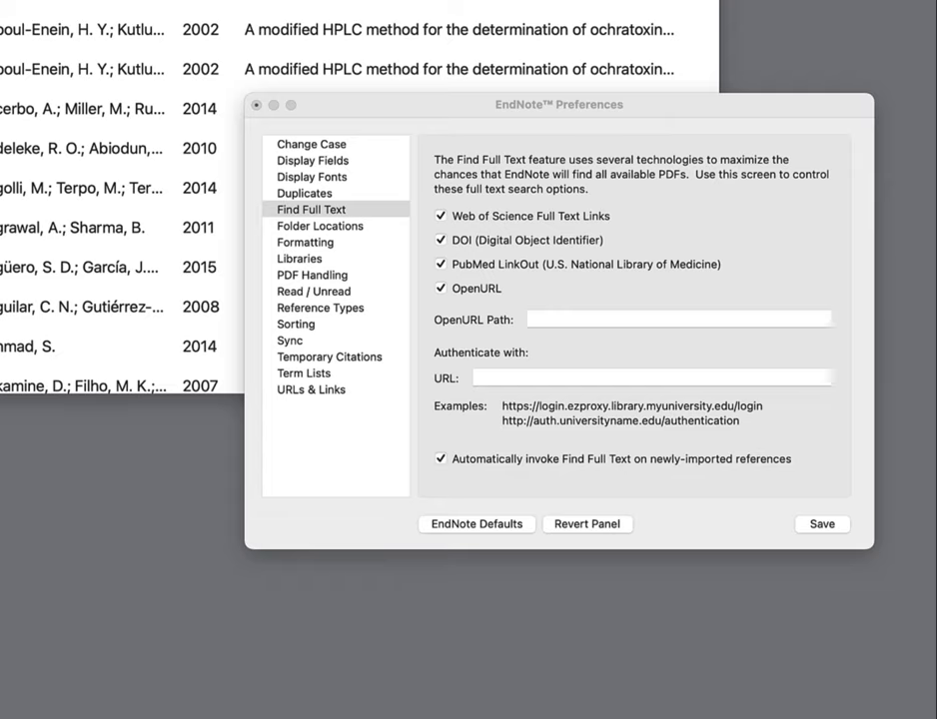
pyautogui.write('http://bf4dv7znju.search.serialssolutions.com')
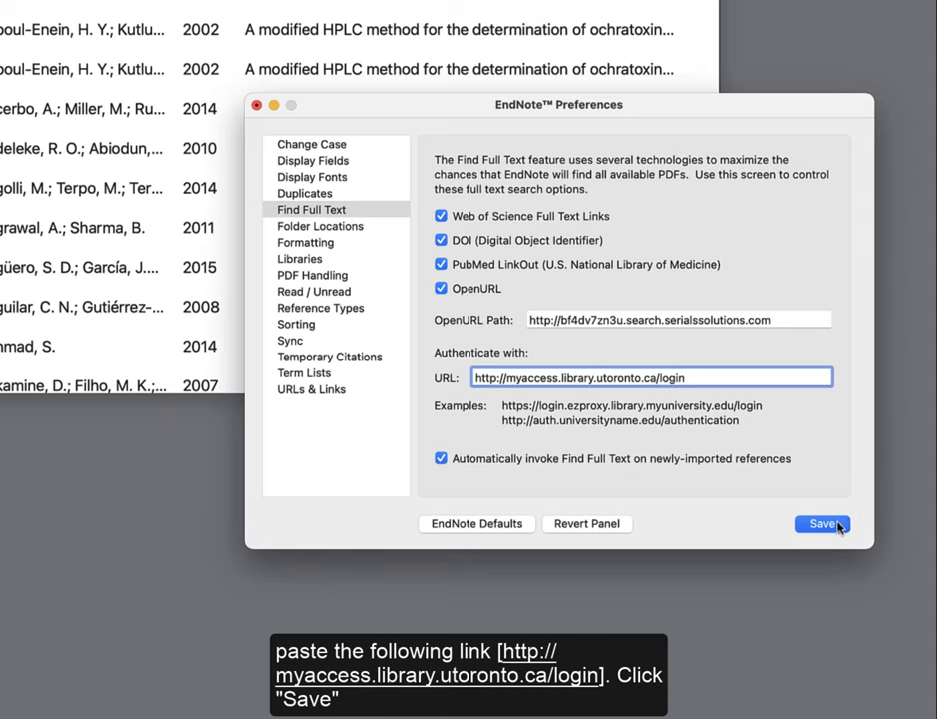
pyautogui.click(821, 523)
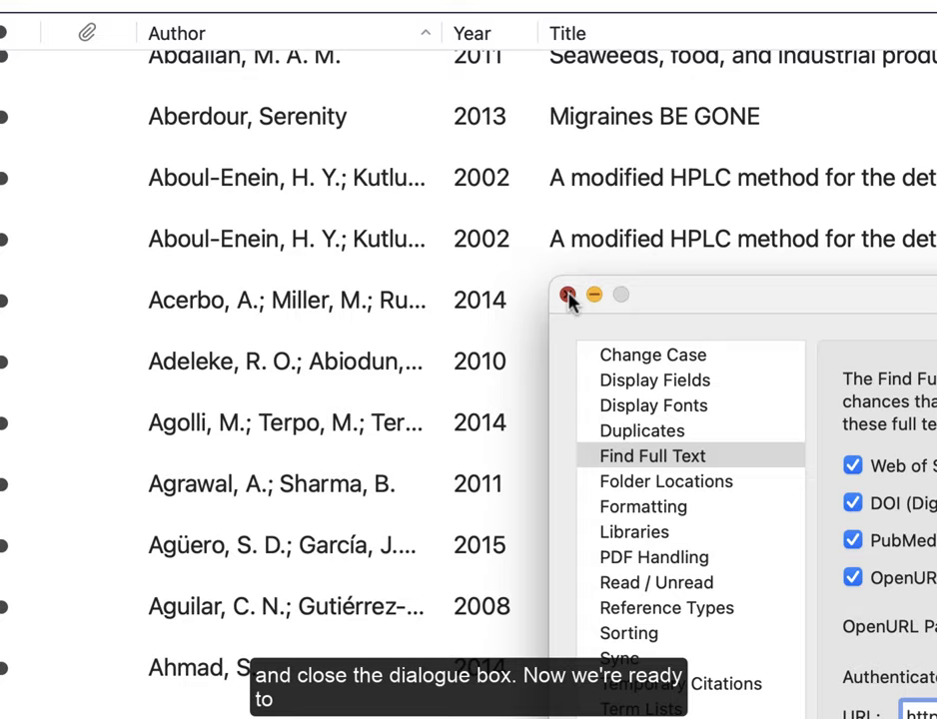
# Step: Close Preferences and run Find Full Text on the Acerbo–Akamine references (2 PDFs, 3 URLs found)
pyautogui.click(569, 295)
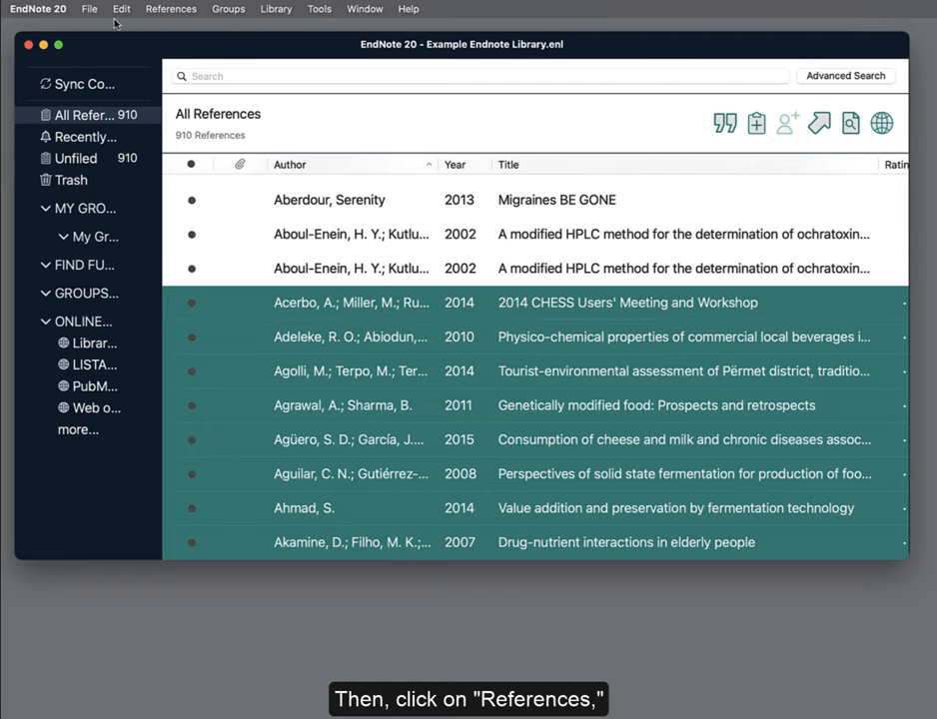
pyautogui.click(171, 8)
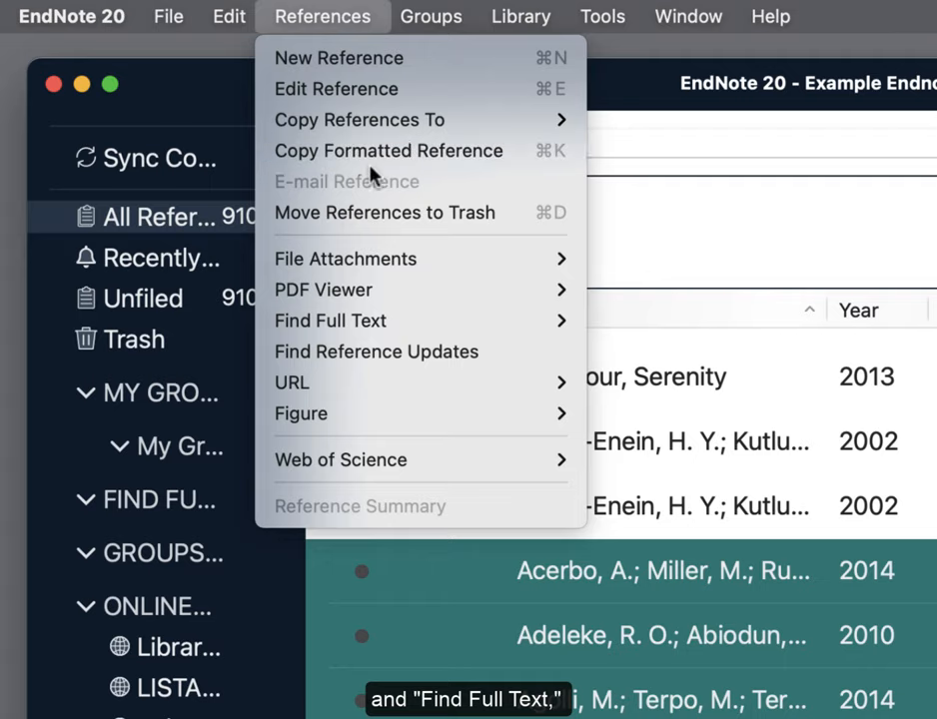
pyautogui.moveTo(330, 321)
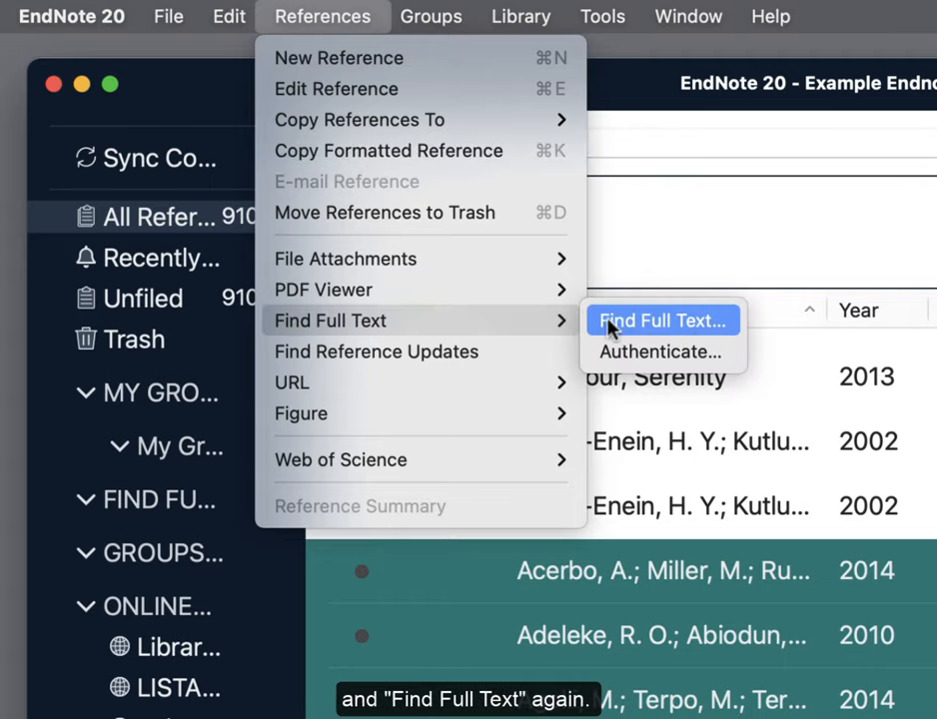
pyautogui.click(661, 321)
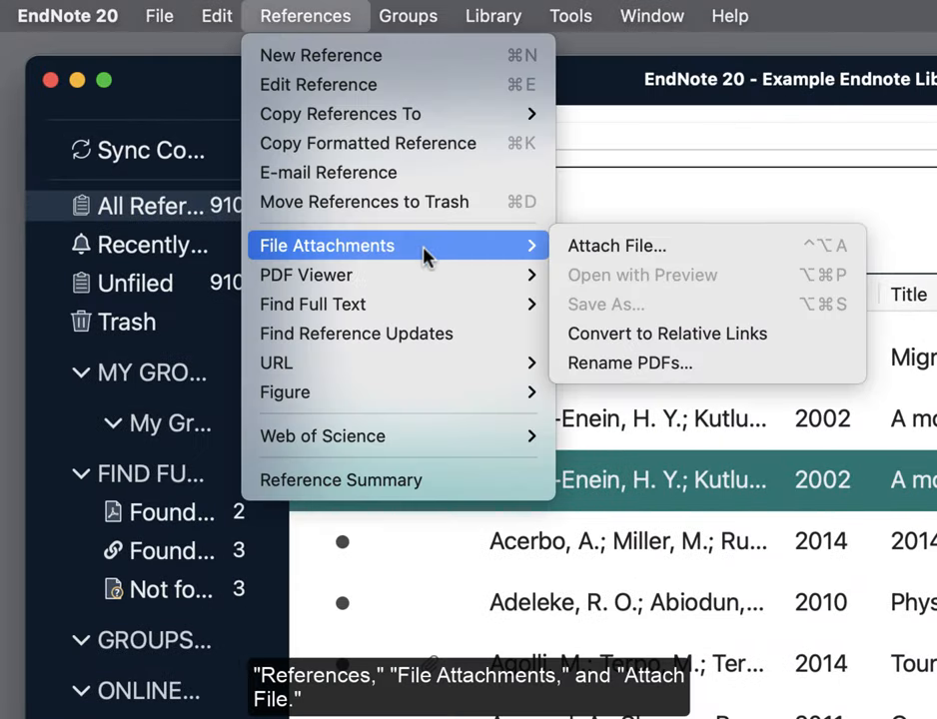
# Step: Attach Aboul-Enein_et_al_2002.pdf from the Desktop to the Aboul-Enein 2002 HPLC reference and save
pyautogui.click(616, 245)
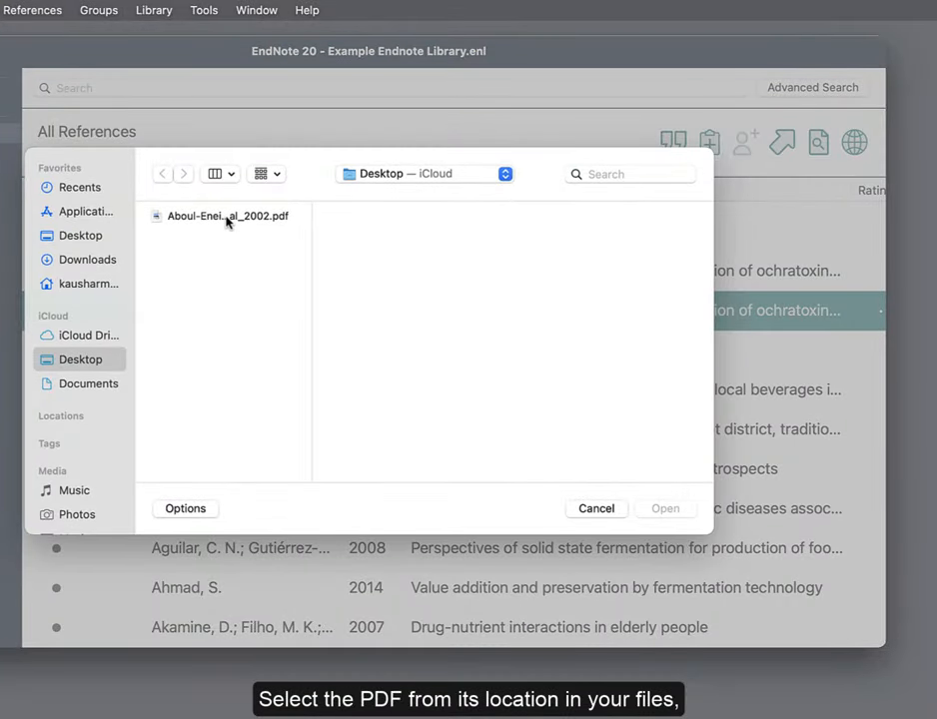
pyautogui.click(228, 215)
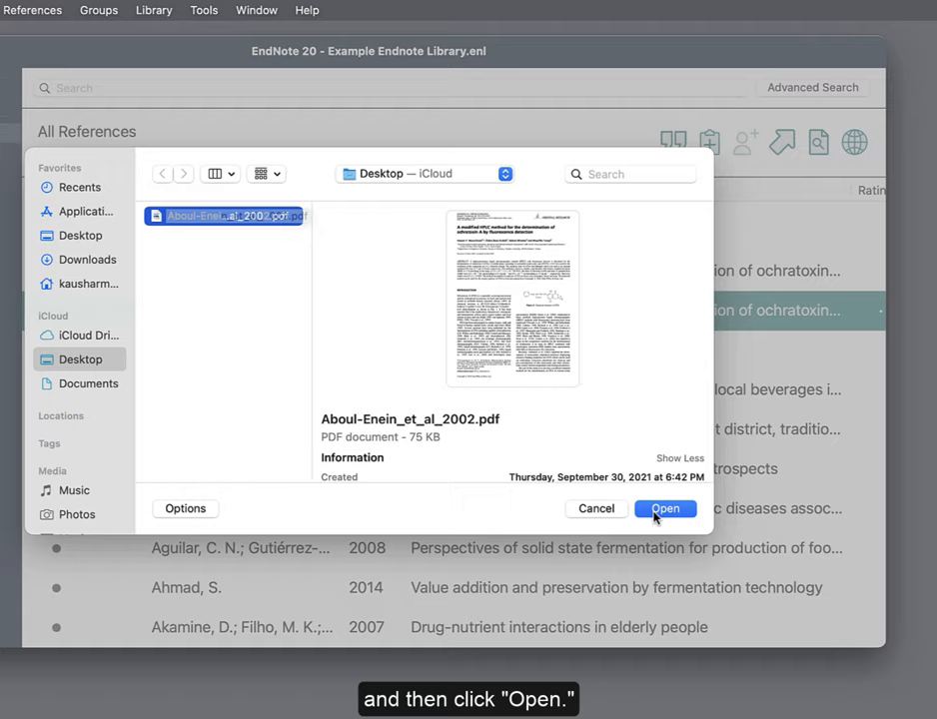
pyautogui.click(665, 509)
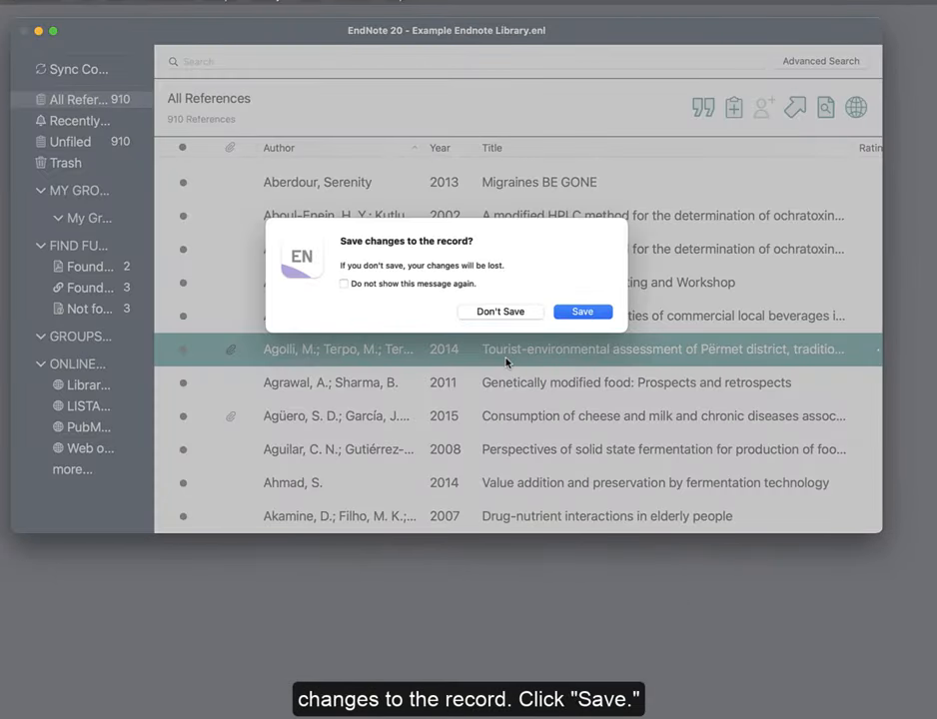
pyautogui.click(582, 310)
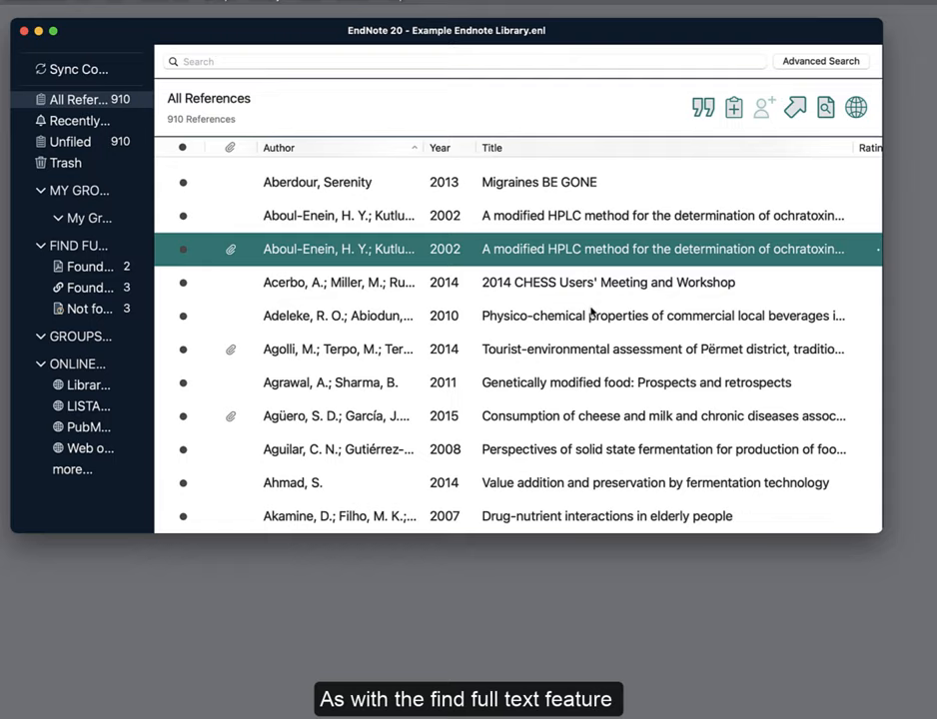
pyautogui.moveTo(394, 242)
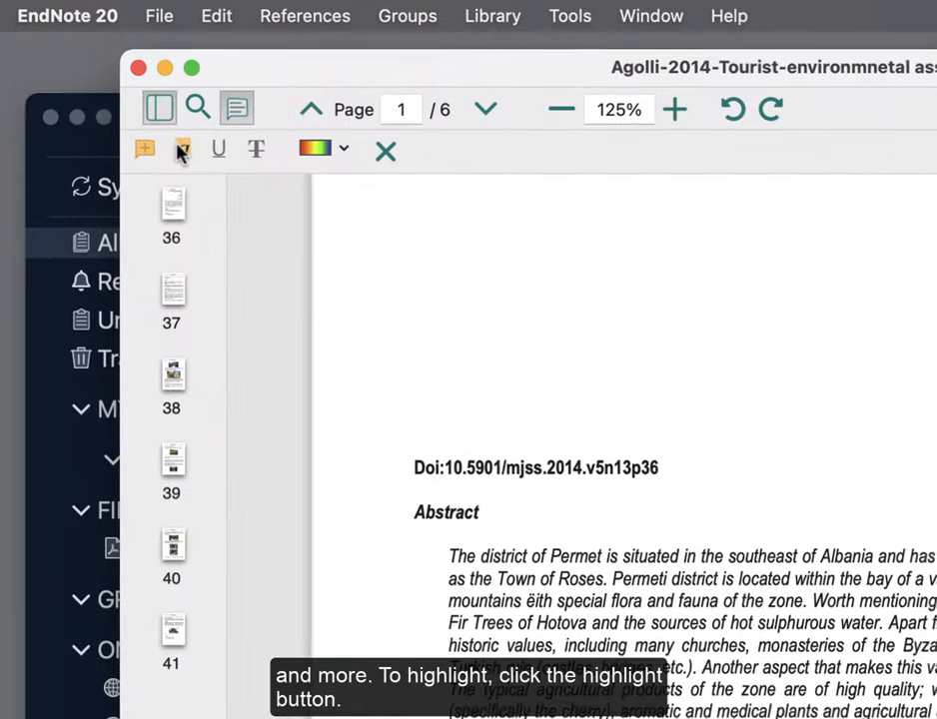
# Step: Highlight the abstract's first sentence in yellow in the Agolli 2014 PDF
pyautogui.click(183, 149)
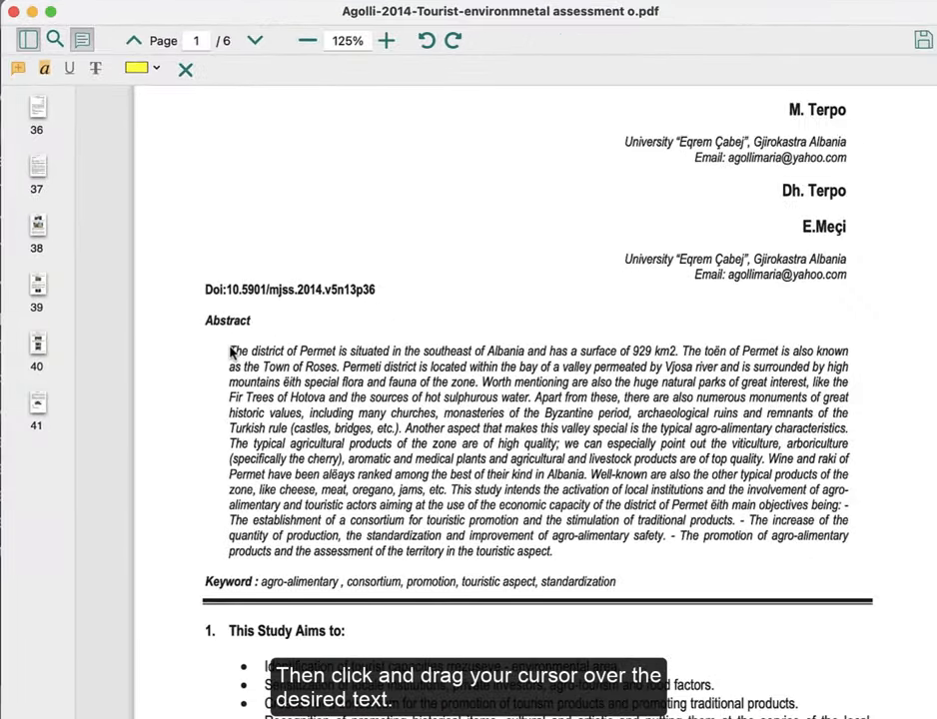
pyautogui.moveTo(228, 351); pyautogui.dragTo(677, 350)
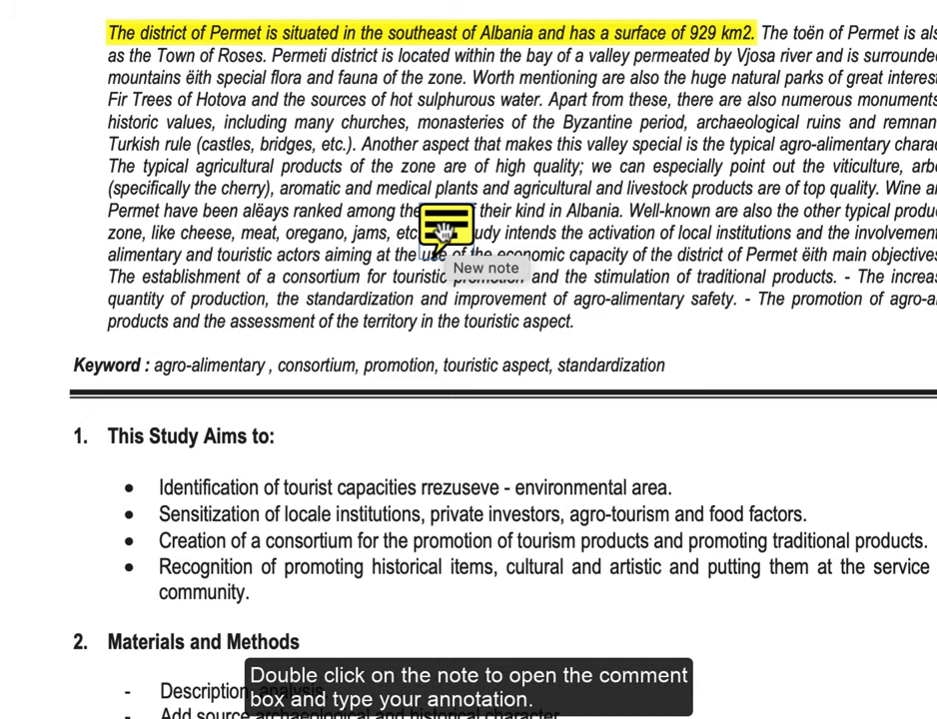
# Step: Write a sticky note reading 'Main argument' beside the abstract, close it and reopen it
pyautogui.write('New note')
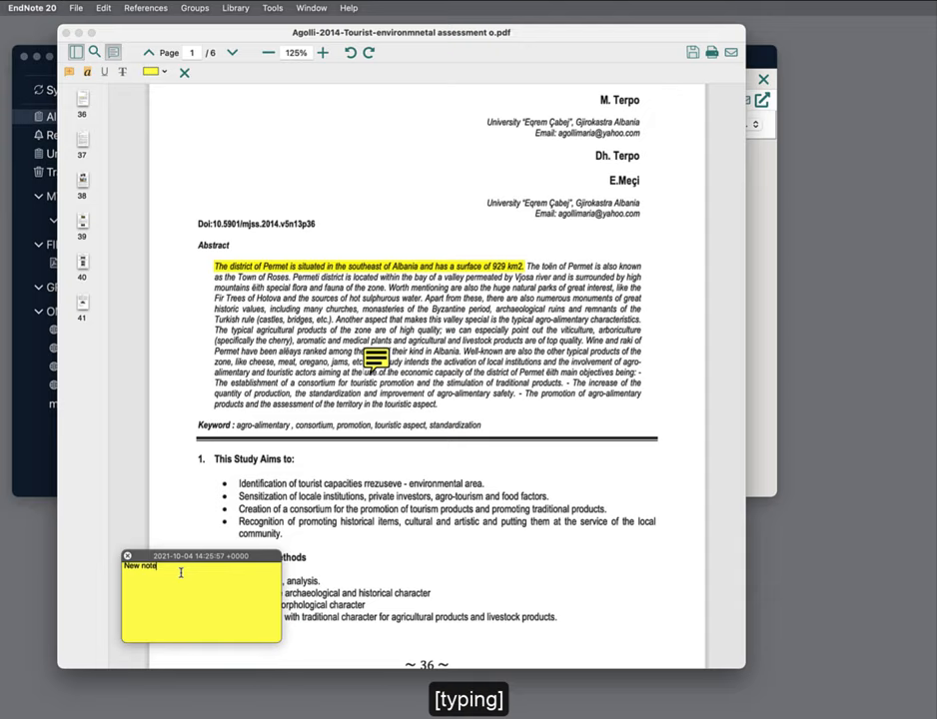
pyautogui.write('Main argument')
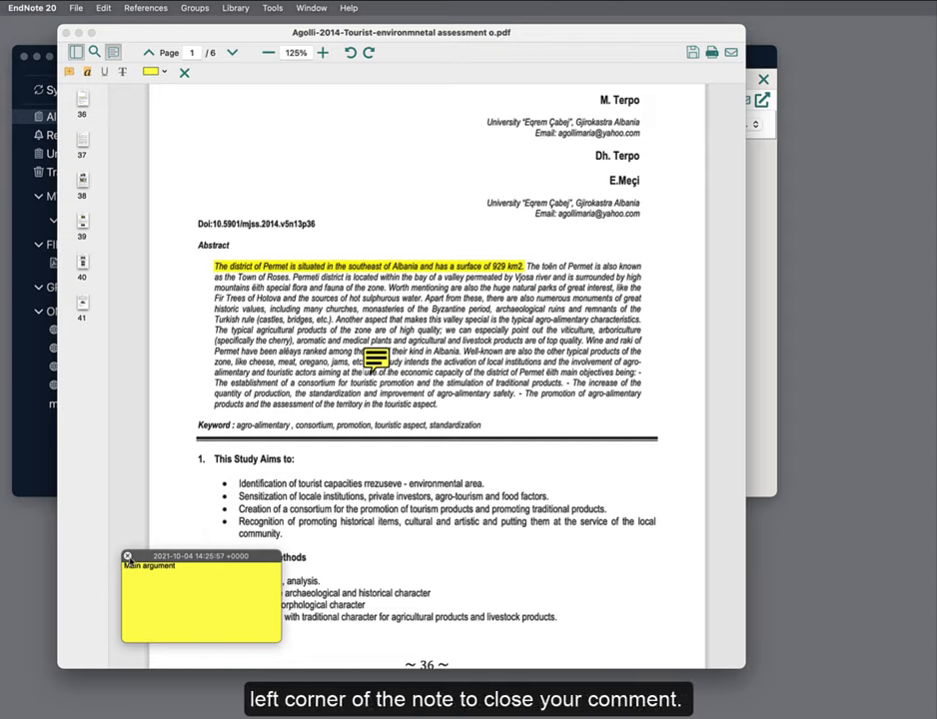
pyautogui.click(128, 556)
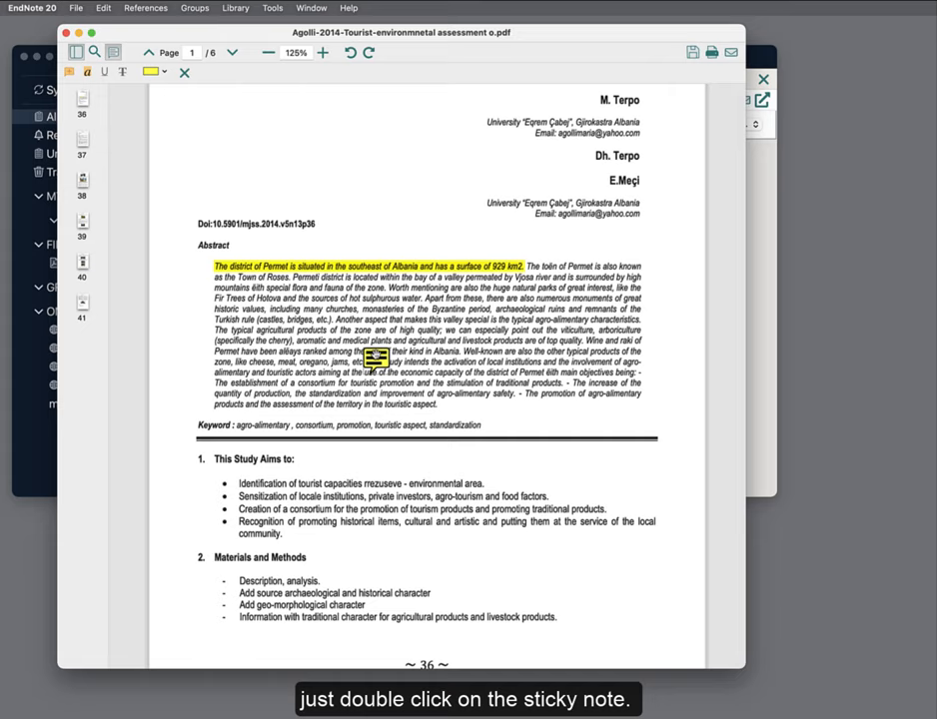
pyautogui.doubleClick(374, 360)
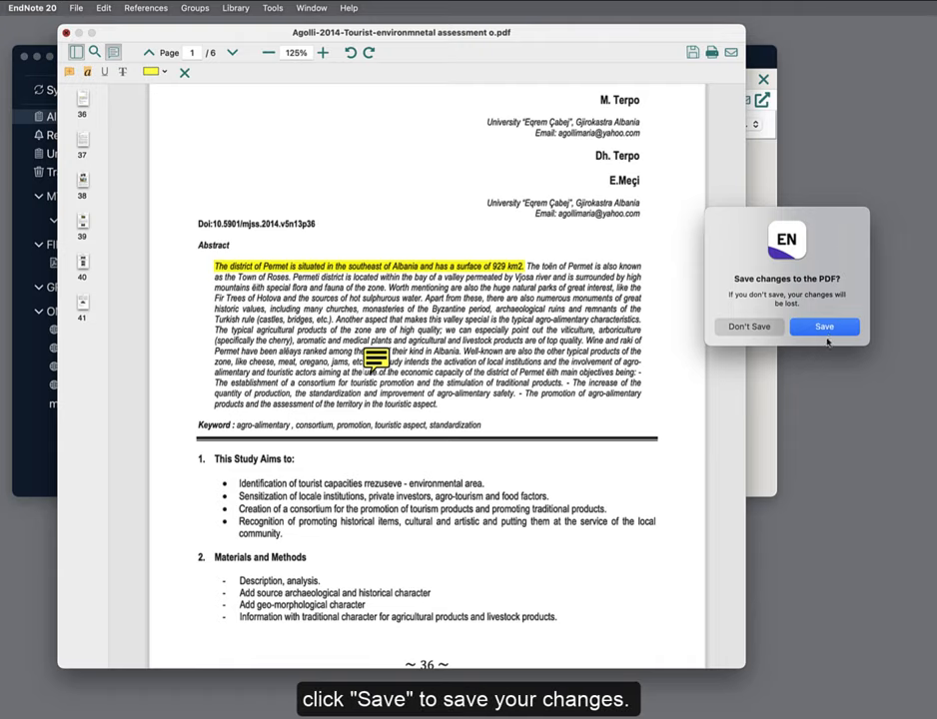
# Step: Save the highlight and sticky note into the Agolli 2014 PDF and return to the library
pyautogui.click(825, 327)
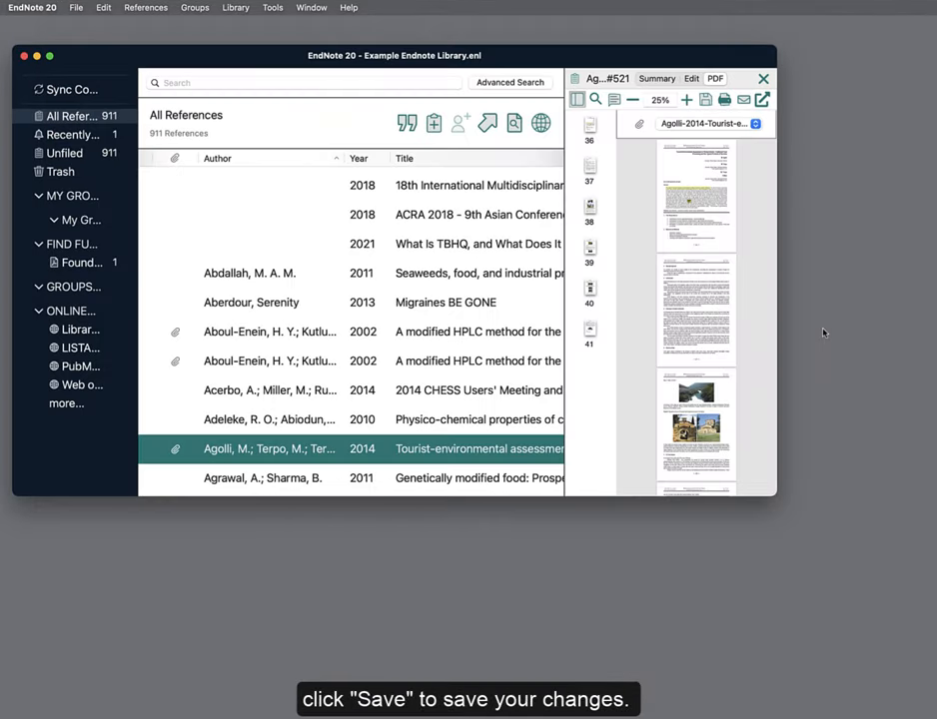